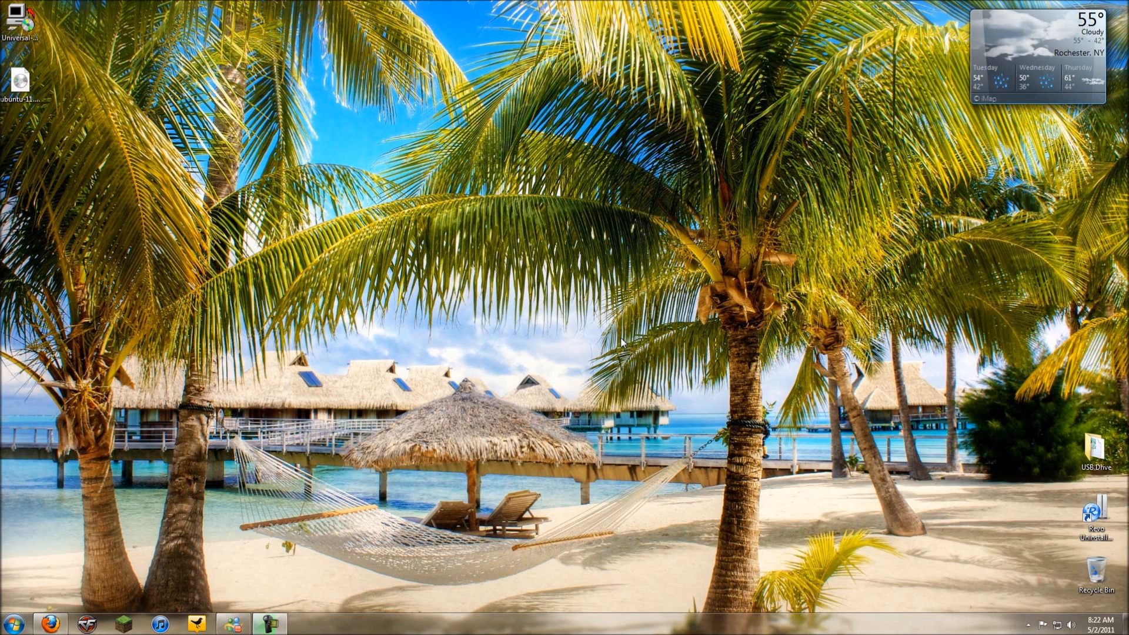
- Open Firefox from the taskbar to load the Ubuntu homepage advertising 11.04
{"action": "left_click", "coordinate": [49, 623]}
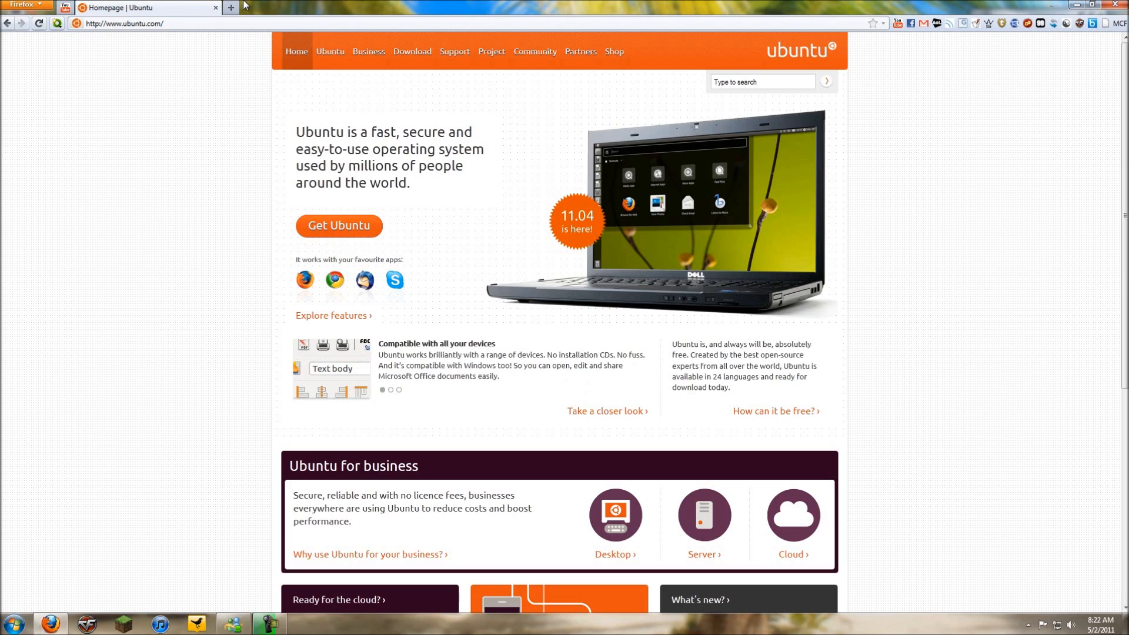
{"action": "mouse_move", "coordinate": [1007, 269]}
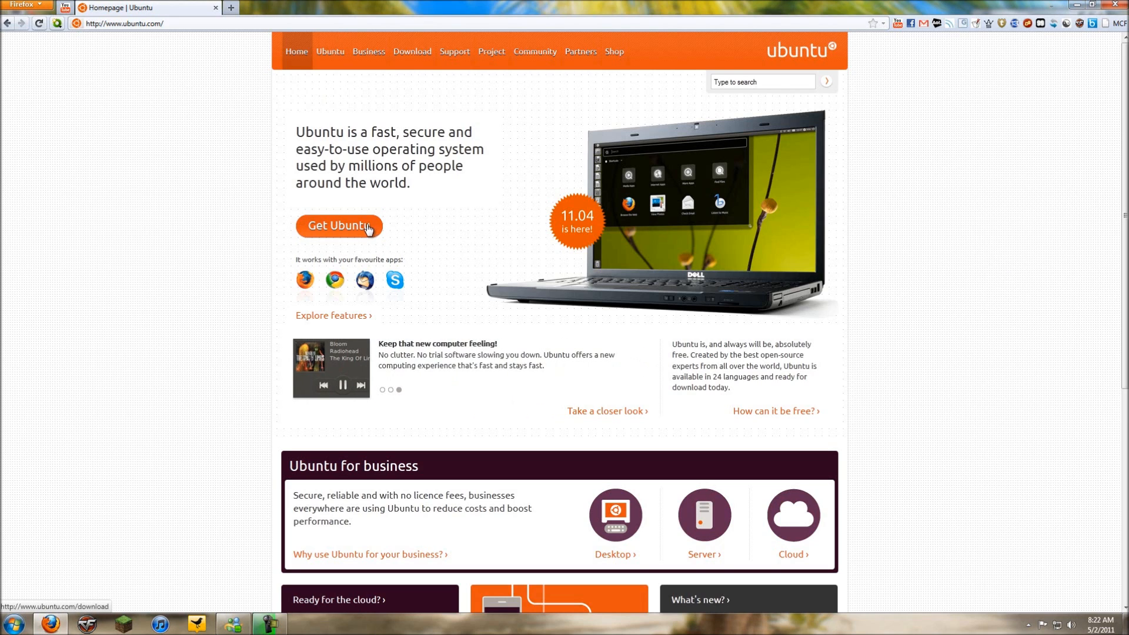
- Go through Get Ubuntu and 'Download and install' to the Ubuntu 11.04 download page
{"action": "left_click", "coordinate": [339, 226]}
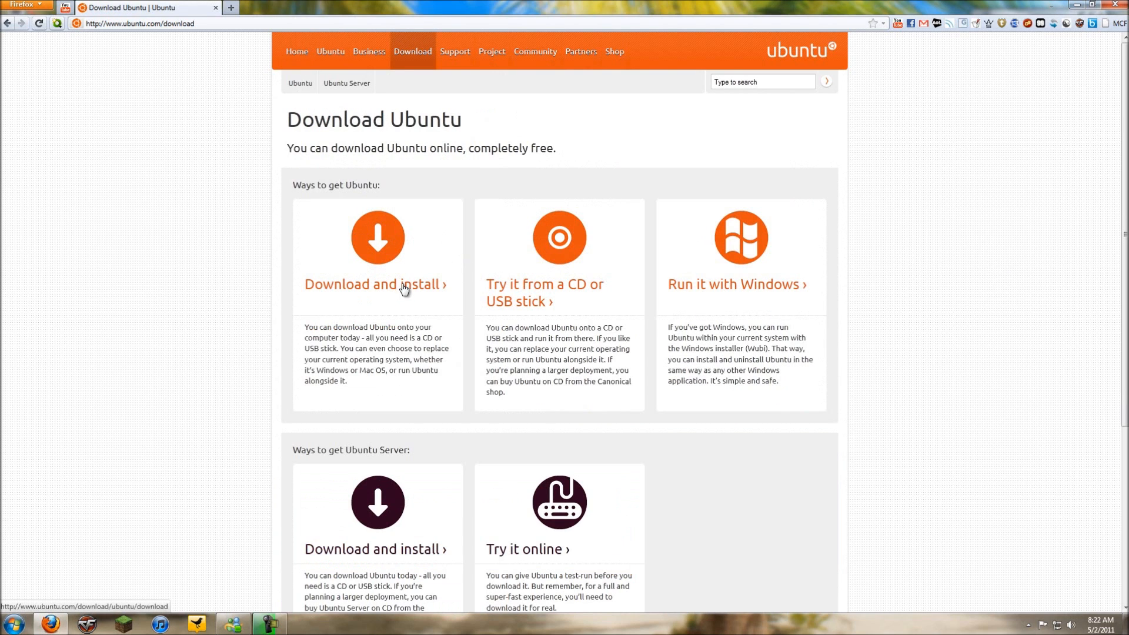
{"action": "left_click", "coordinate": [374, 285]}
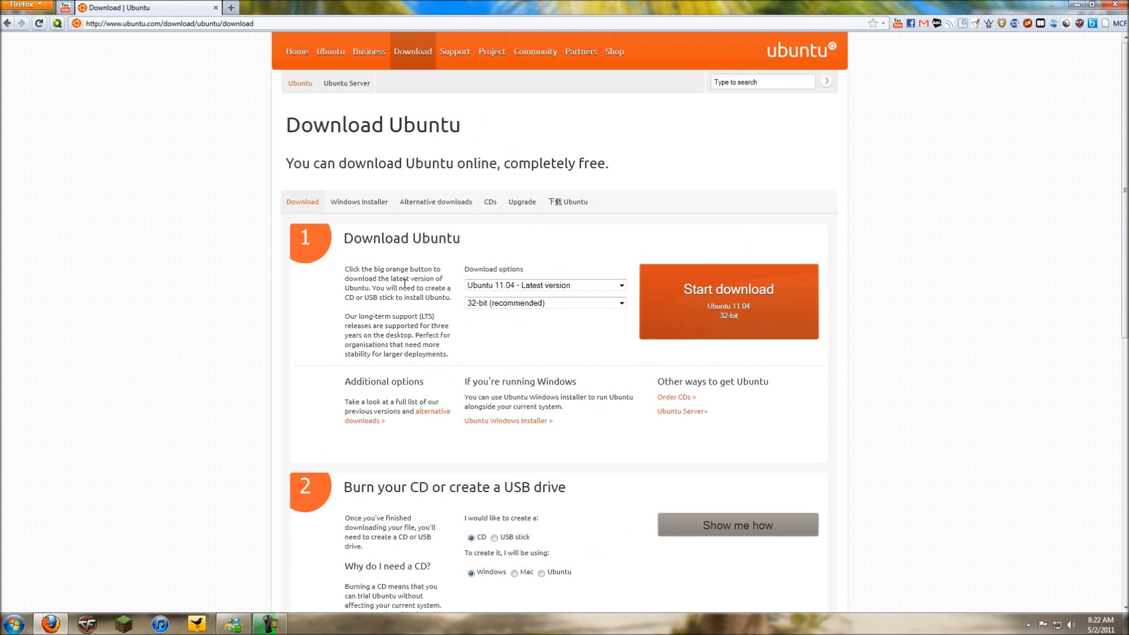
{"action": "scroll", "scroll_direction": "down", "scroll_amount": 3}
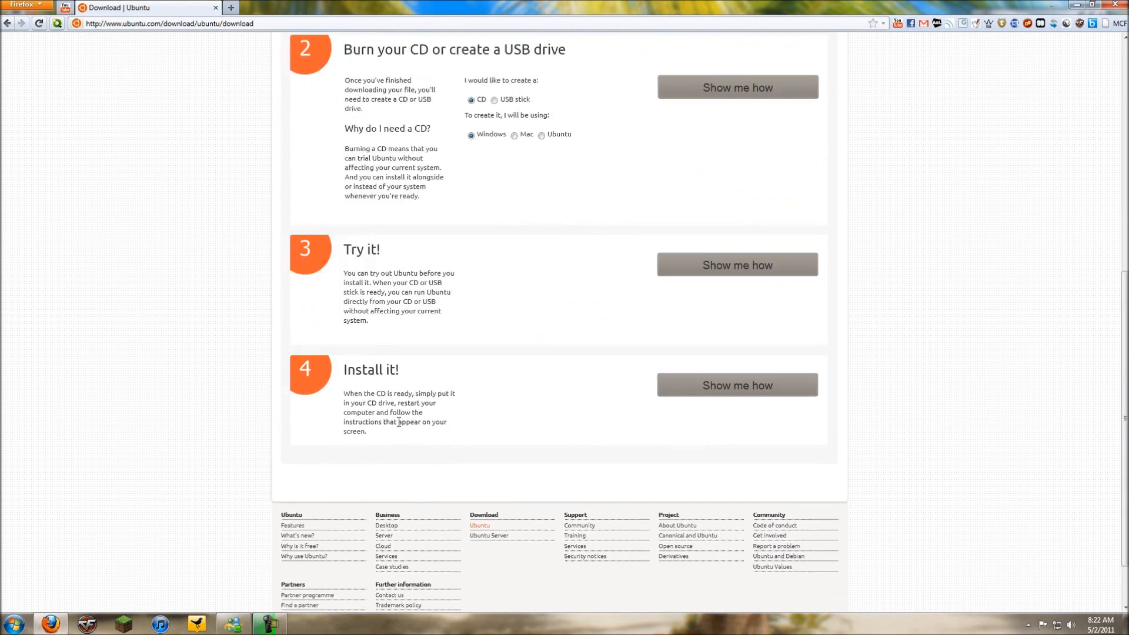
{"action": "scroll", "scroll_direction": "up", "scroll_amount": 3}
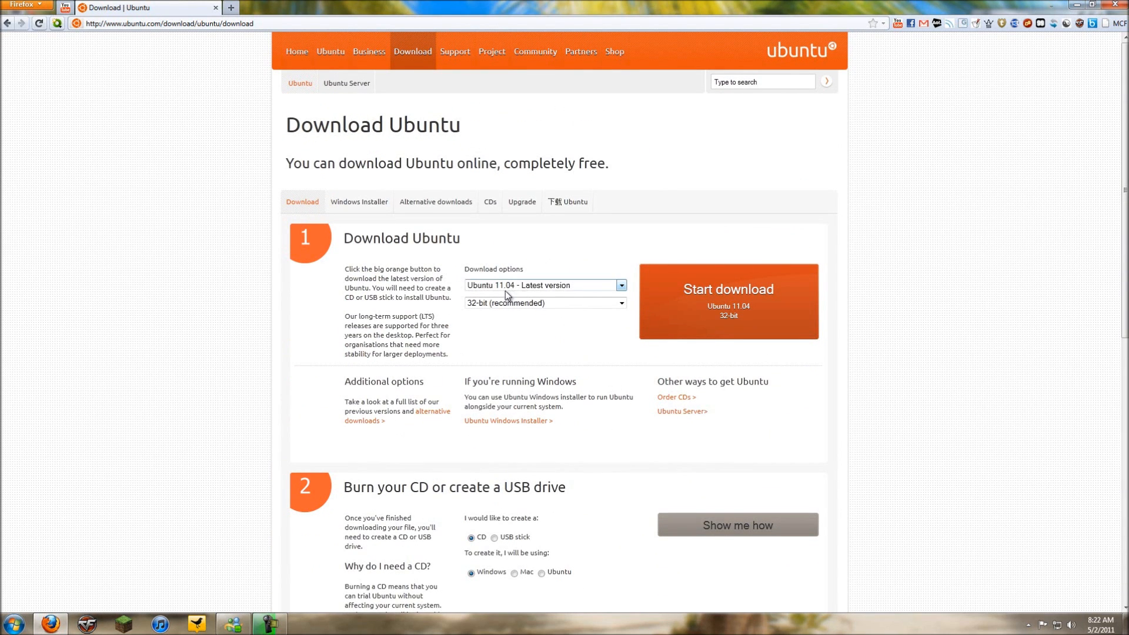
{"action": "mouse_move", "coordinate": [481, 295]}
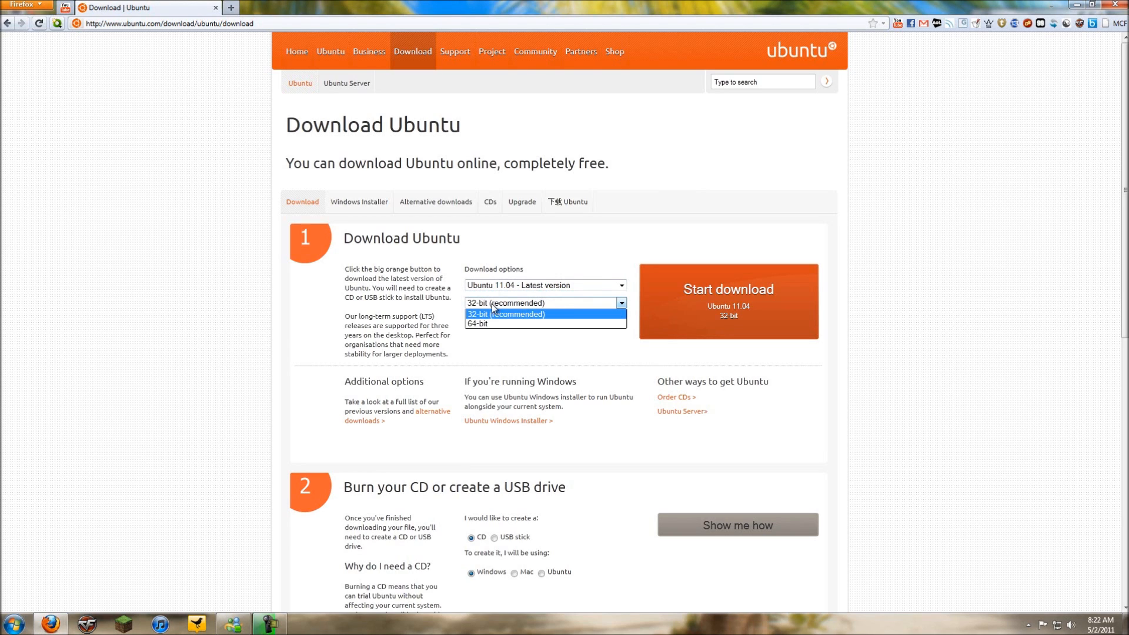
- Keep the 32-bit (recommended) Ubuntu 11.04 build selected in the architecture dropdown
{"action": "left_click", "coordinate": [506, 314]}
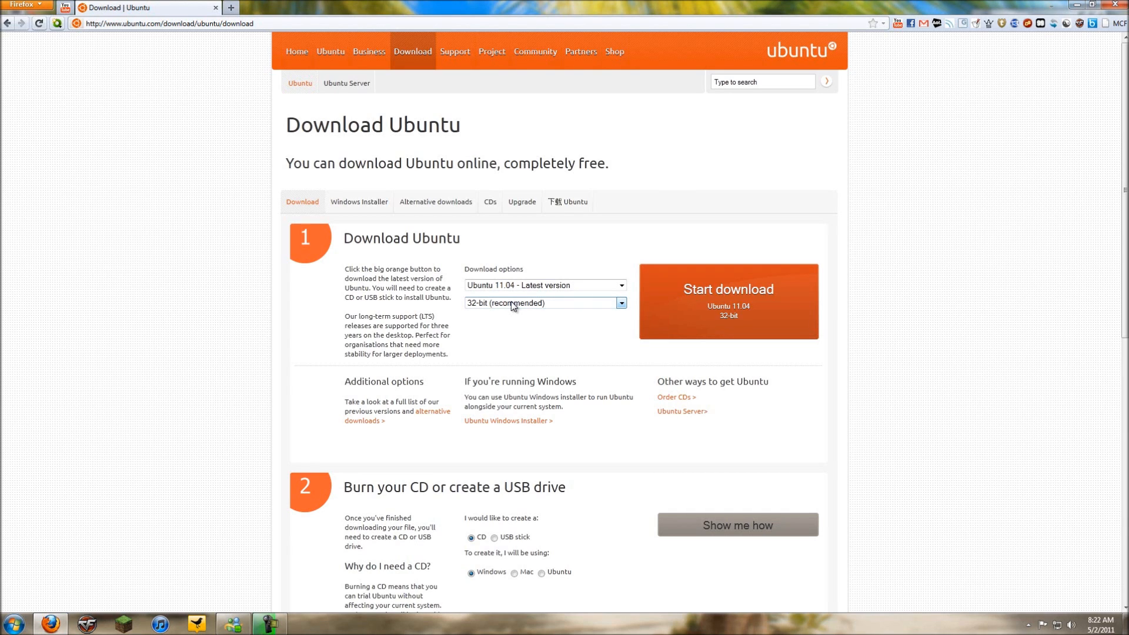
{"action": "mouse_move", "coordinate": [748, 281]}
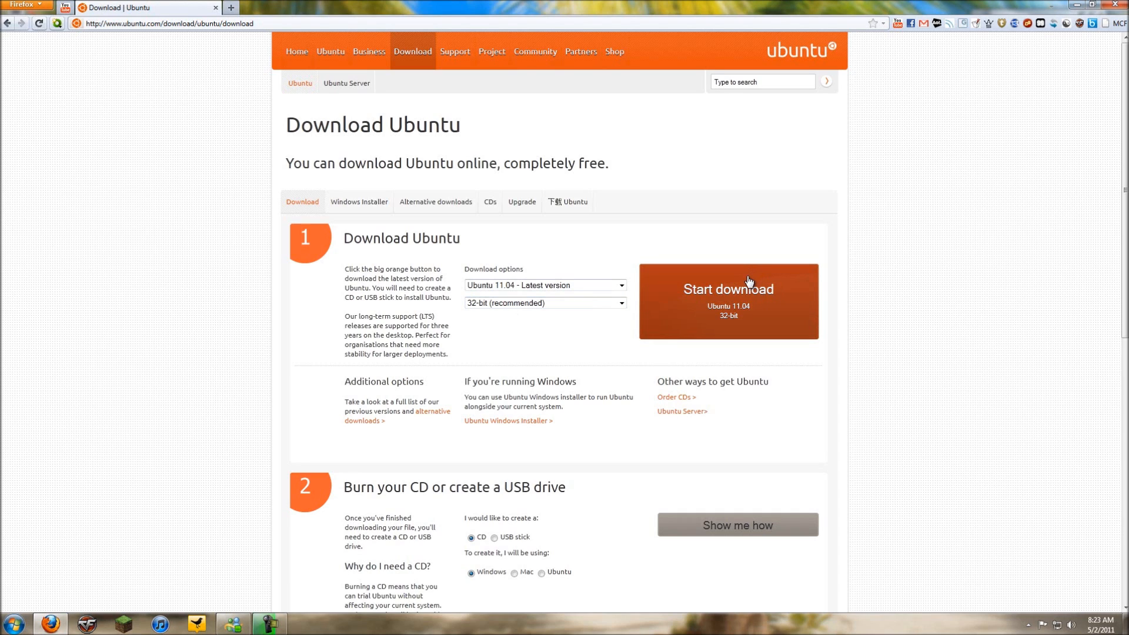
{"action": "mouse_move", "coordinate": [777, 281]}
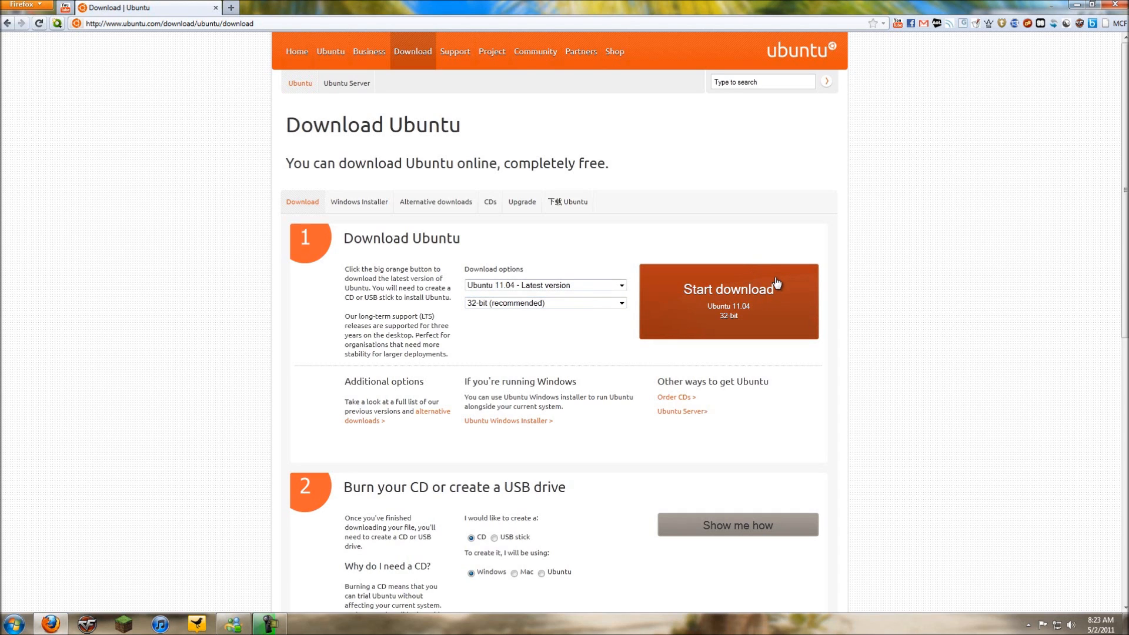
{"action": "mouse_move", "coordinate": [1093, 4]}
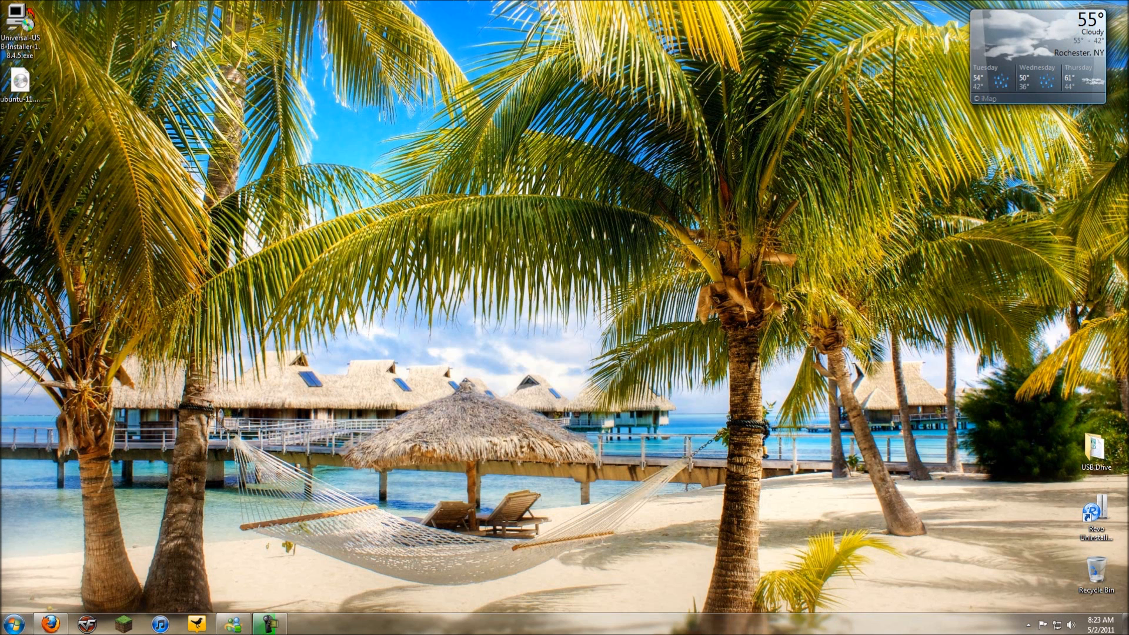
{"action": "mouse_move", "coordinate": [267, 262]}
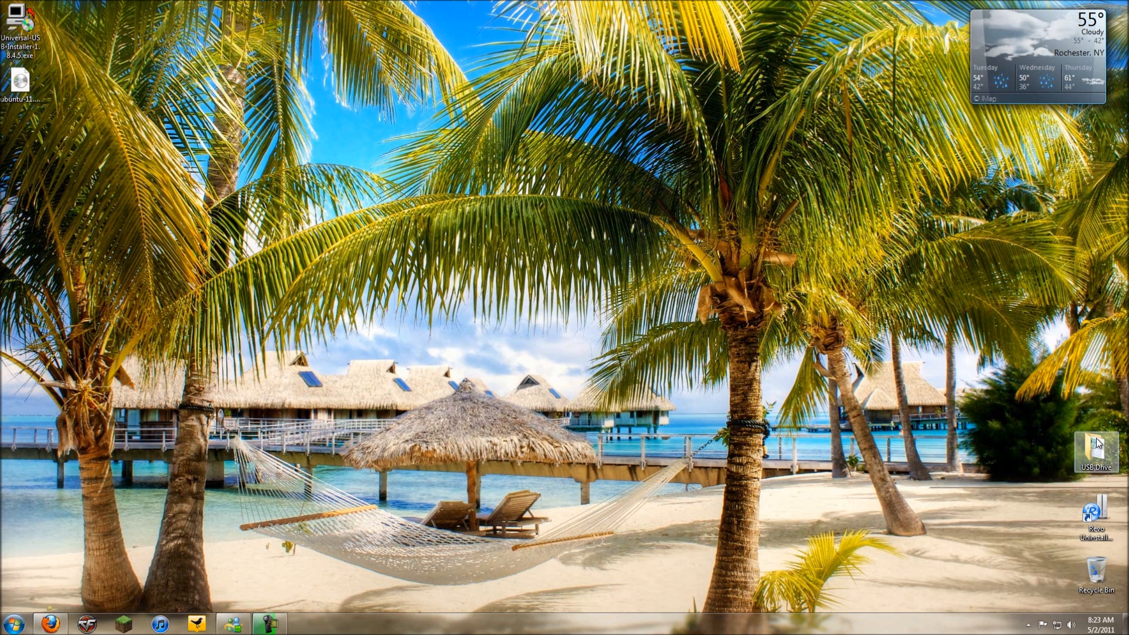
{"action": "double_click", "coordinate": [1095, 446]}
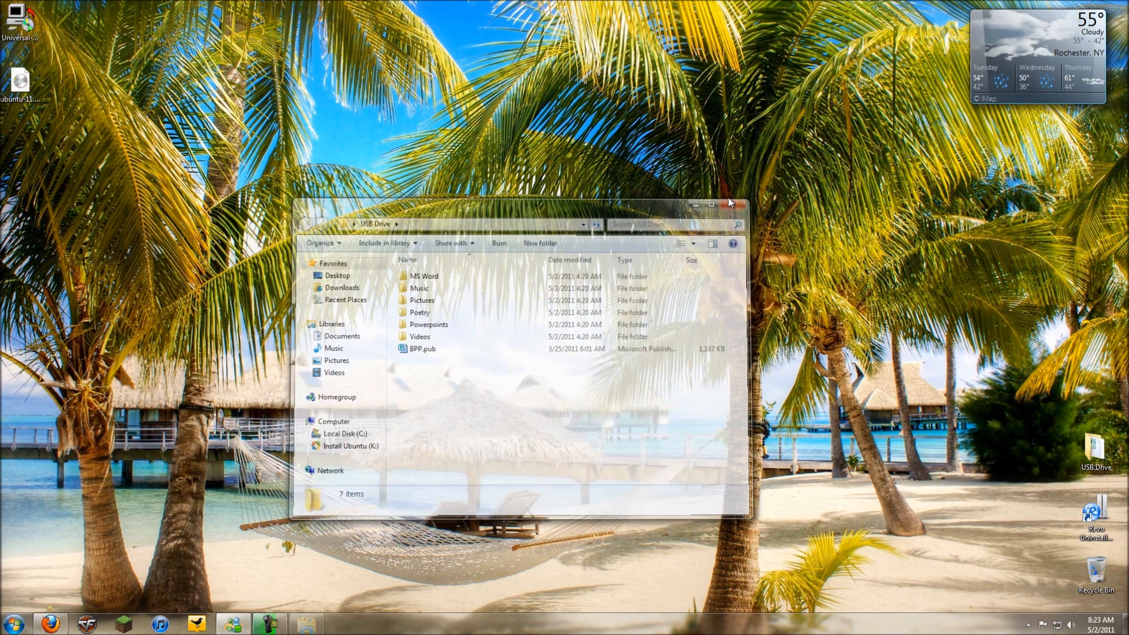
{"action": "left_click", "coordinate": [734, 205]}
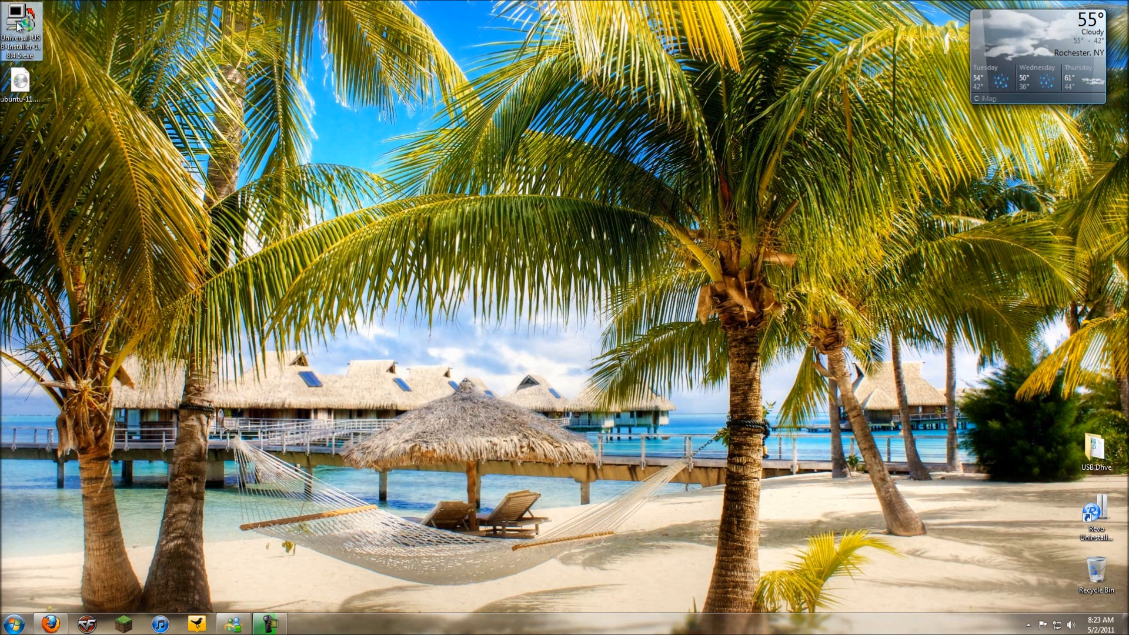
- Launch Universal USB Installer, allow it to run, and accept the license agreement
{"action": "double_click", "coordinate": [21, 28]}
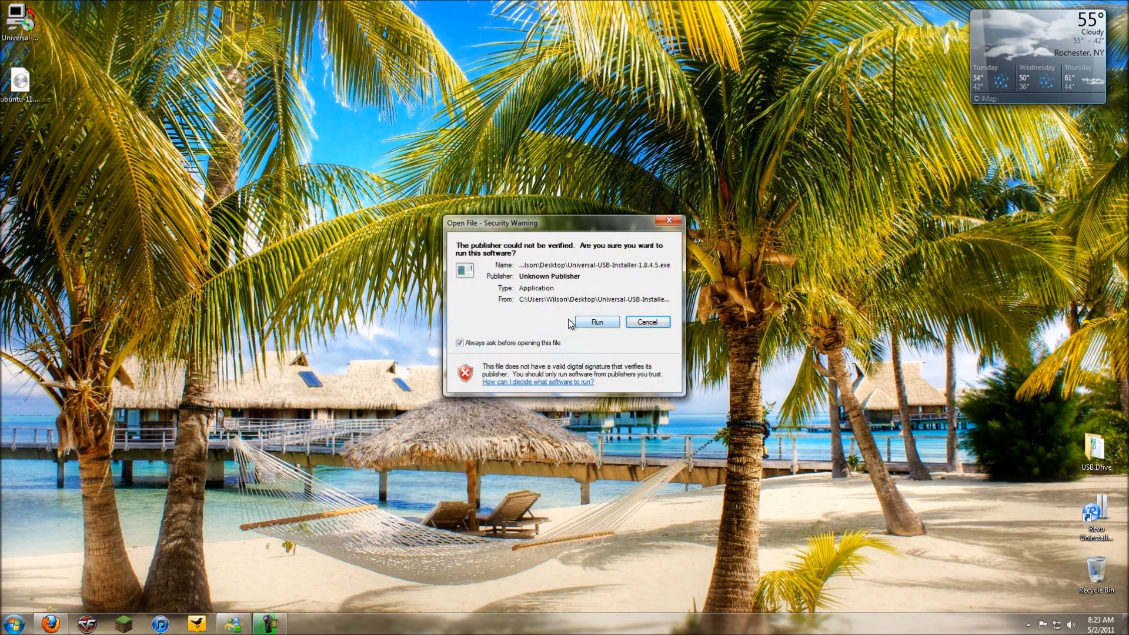
{"action": "left_click", "coordinate": [595, 321]}
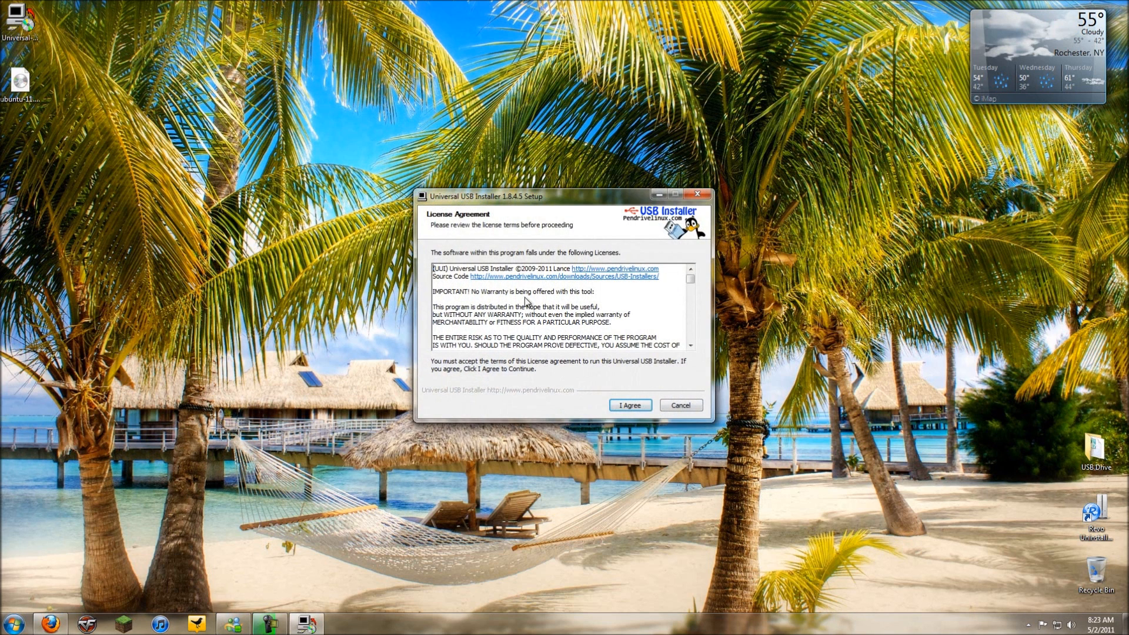
{"action": "left_click", "coordinate": [629, 404]}
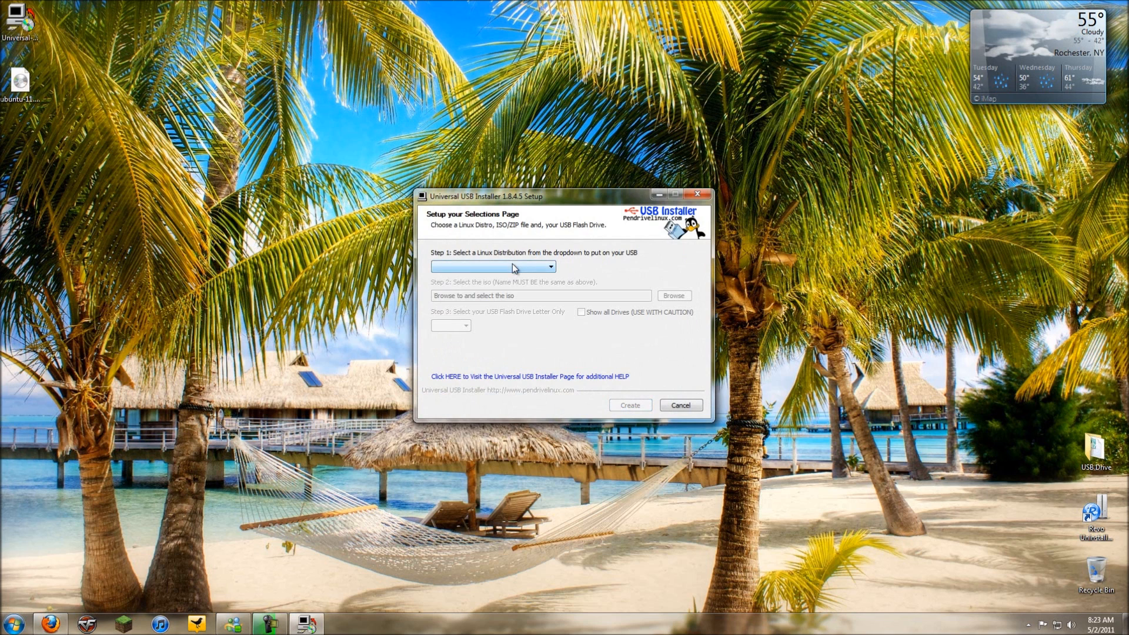
- Choose Ubuntu 11.04 in Step 1 and check the auto-detected ISO path
{"action": "left_click", "coordinate": [531, 267]}
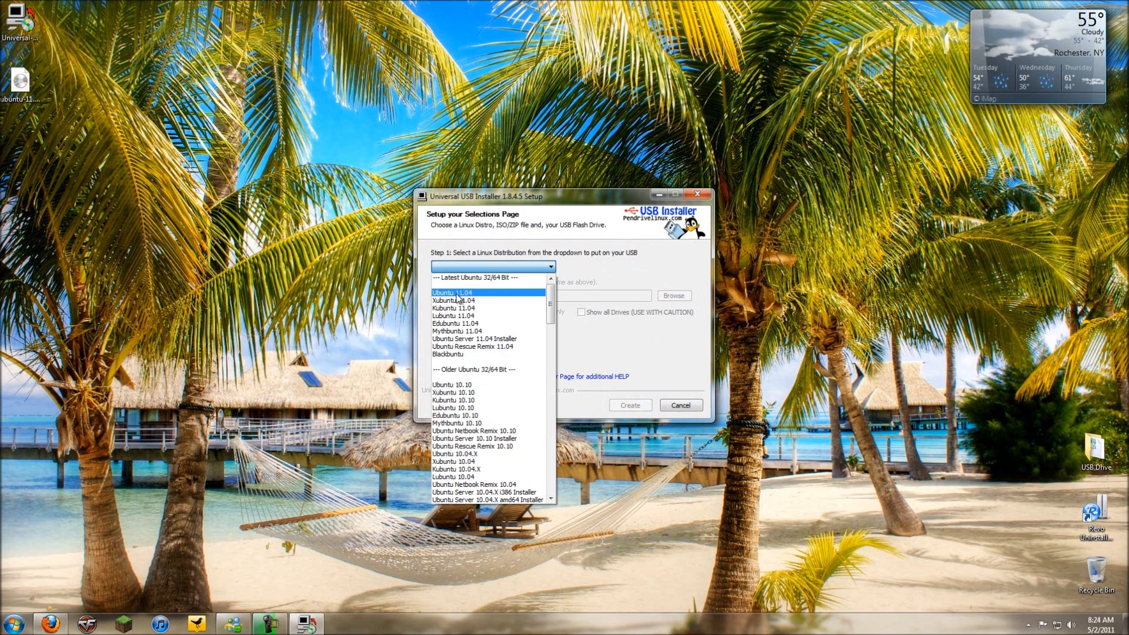
{"action": "left_click", "coordinate": [452, 293]}
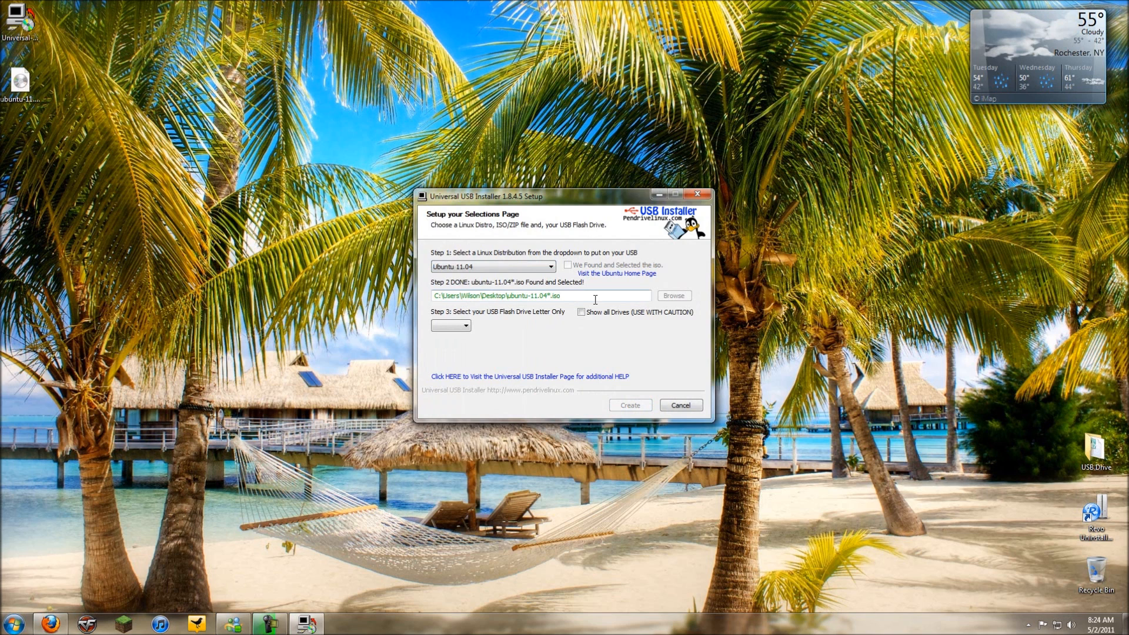
{"action": "triple_click", "coordinate": [536, 296]}
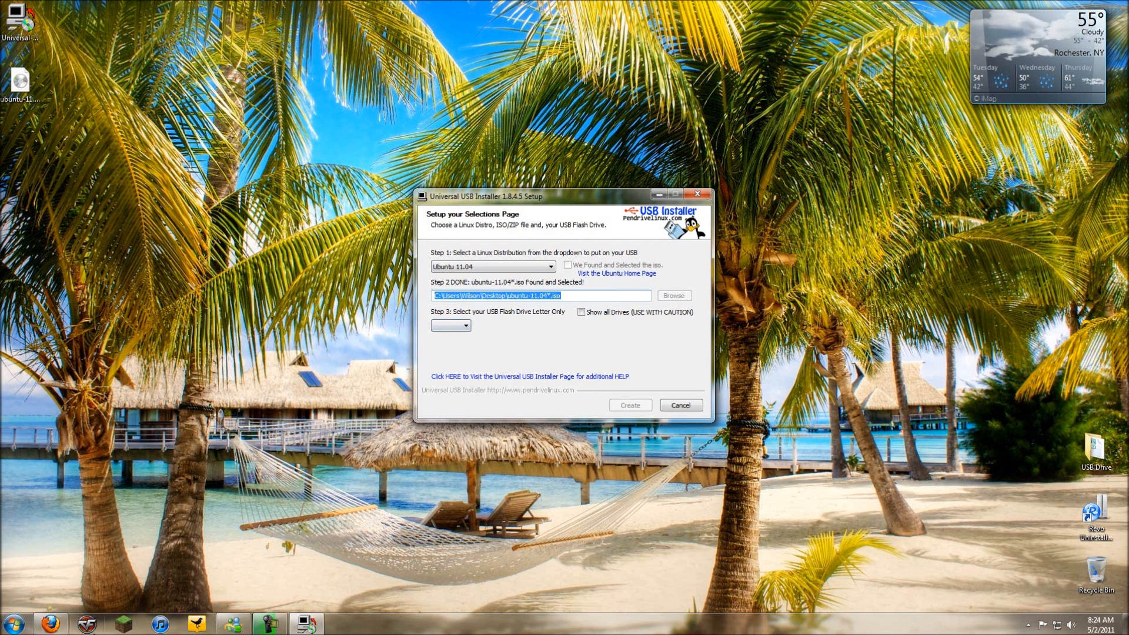
{"action": "left_click", "coordinate": [13, 623]}
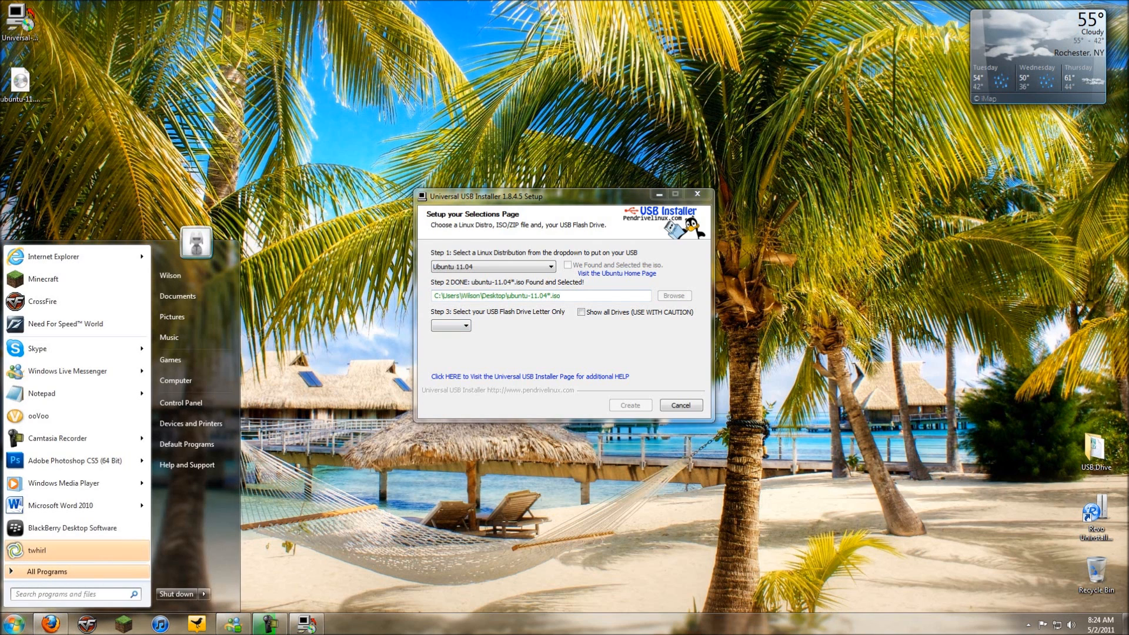
- Open Computer and view the details of the Install Ubuntu (K:) USB drive
{"action": "left_click", "coordinate": [175, 381]}
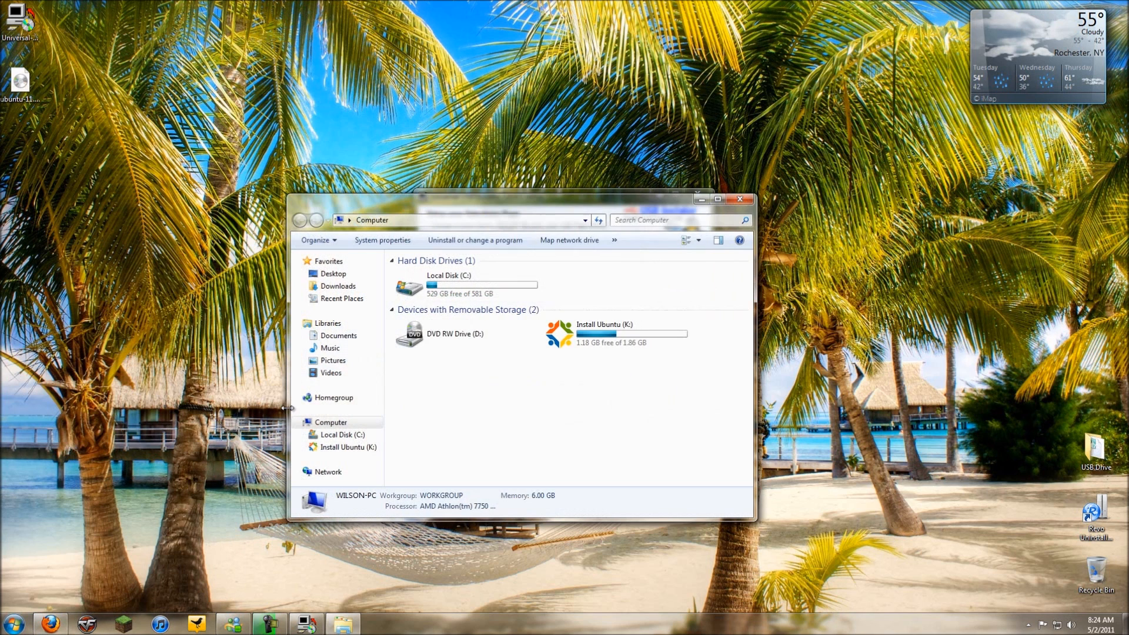
{"action": "mouse_move", "coordinate": [600, 211]}
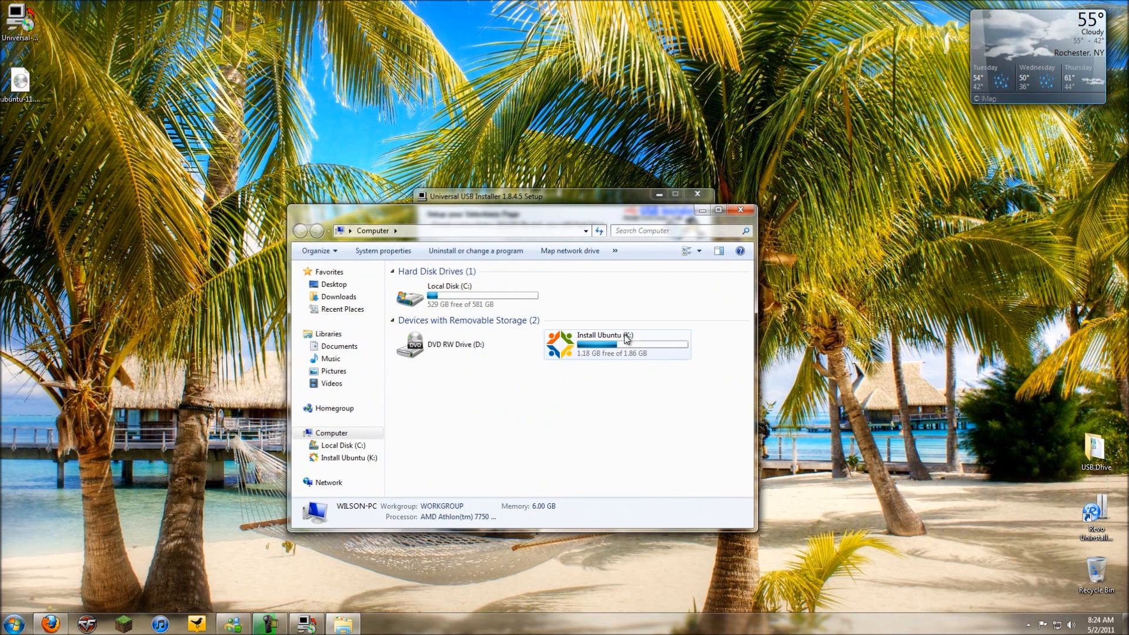
{"action": "mouse_move", "coordinate": [597, 214]}
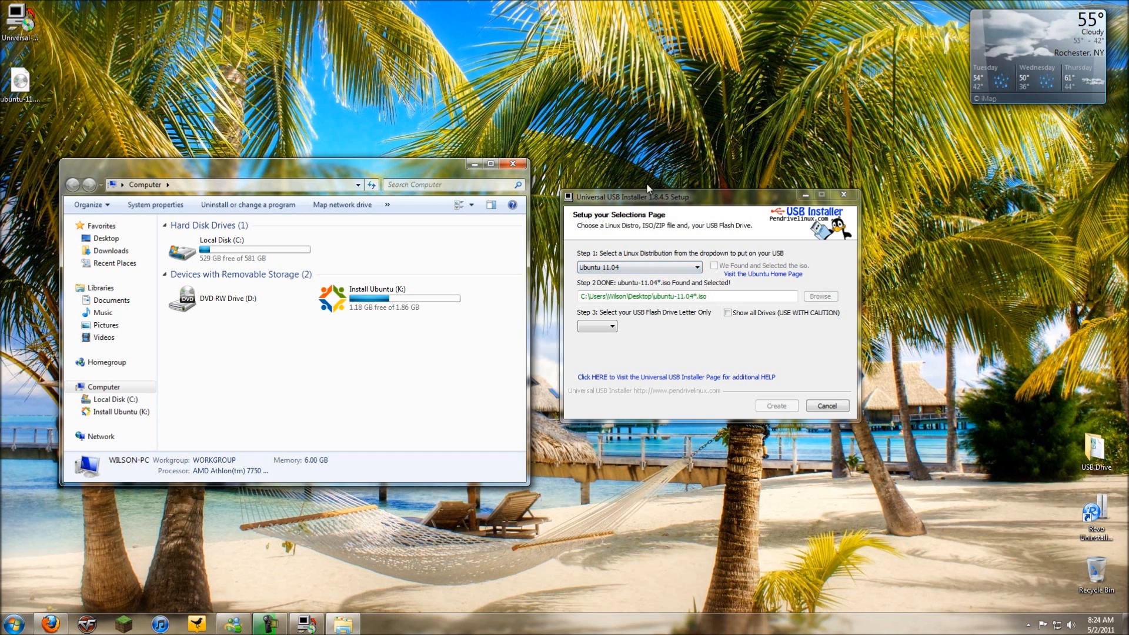
{"action": "left_click", "coordinate": [389, 297]}
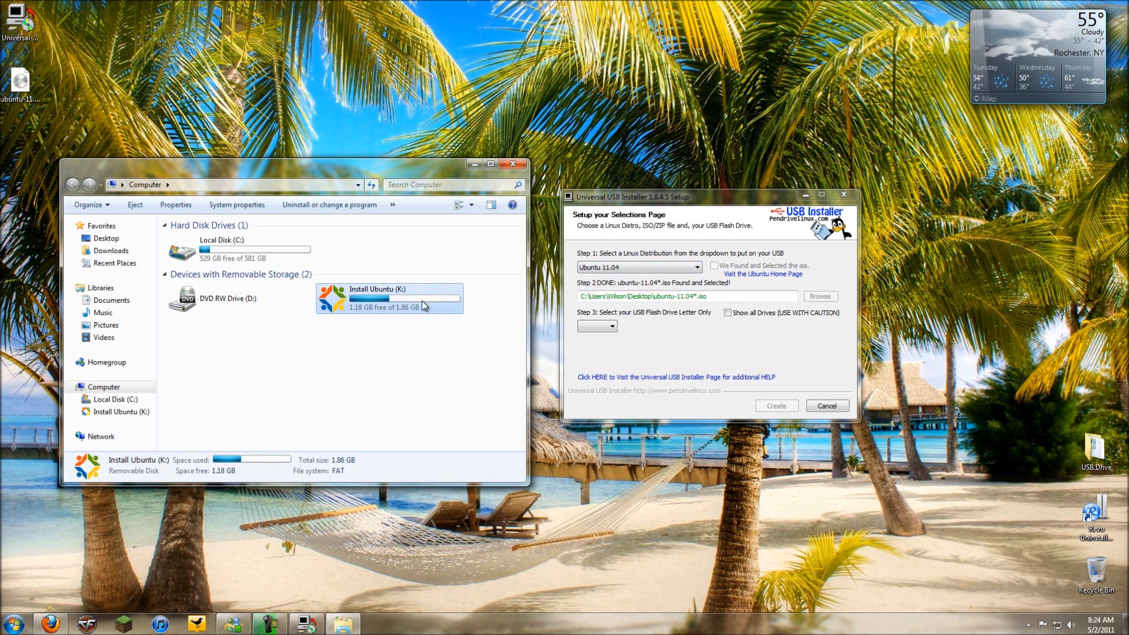
{"action": "mouse_move", "coordinate": [359, 327]}
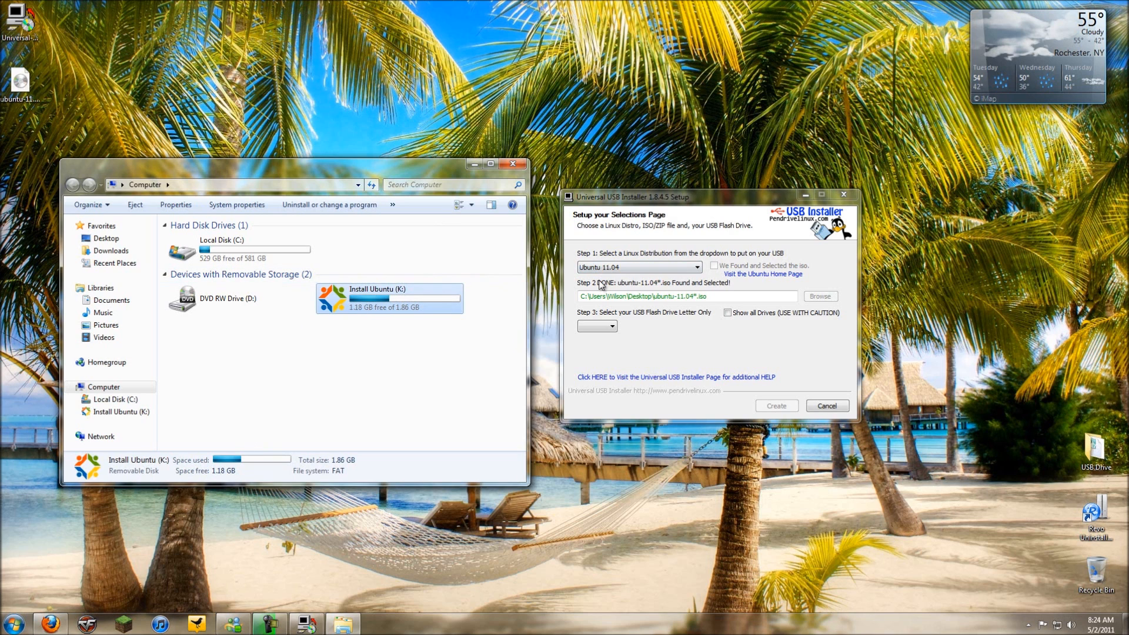
- Choose K:\ as the Step 3 target drive, then cancel out of the installer
{"action": "left_click", "coordinate": [613, 327]}
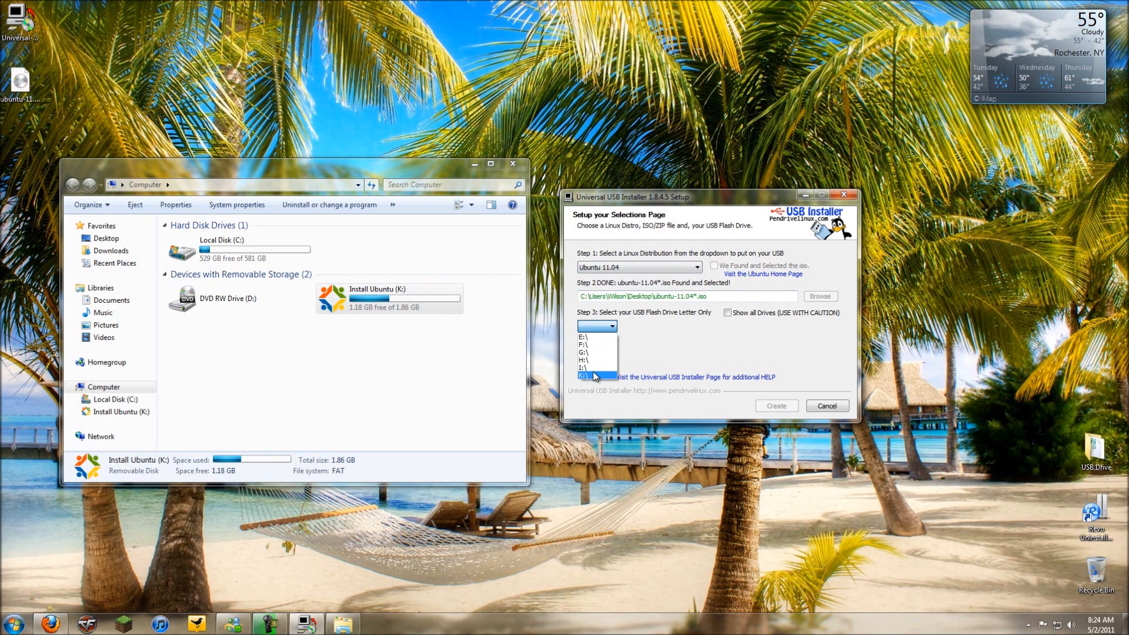
{"action": "left_click", "coordinate": [597, 376]}
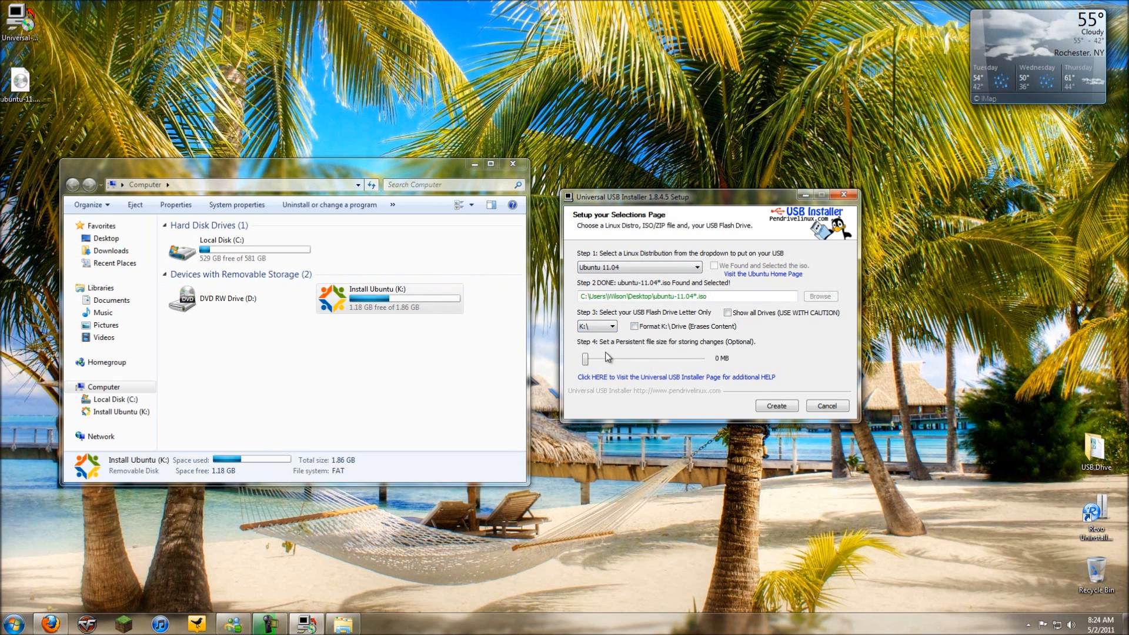
{"action": "mouse_move", "coordinate": [652, 346]}
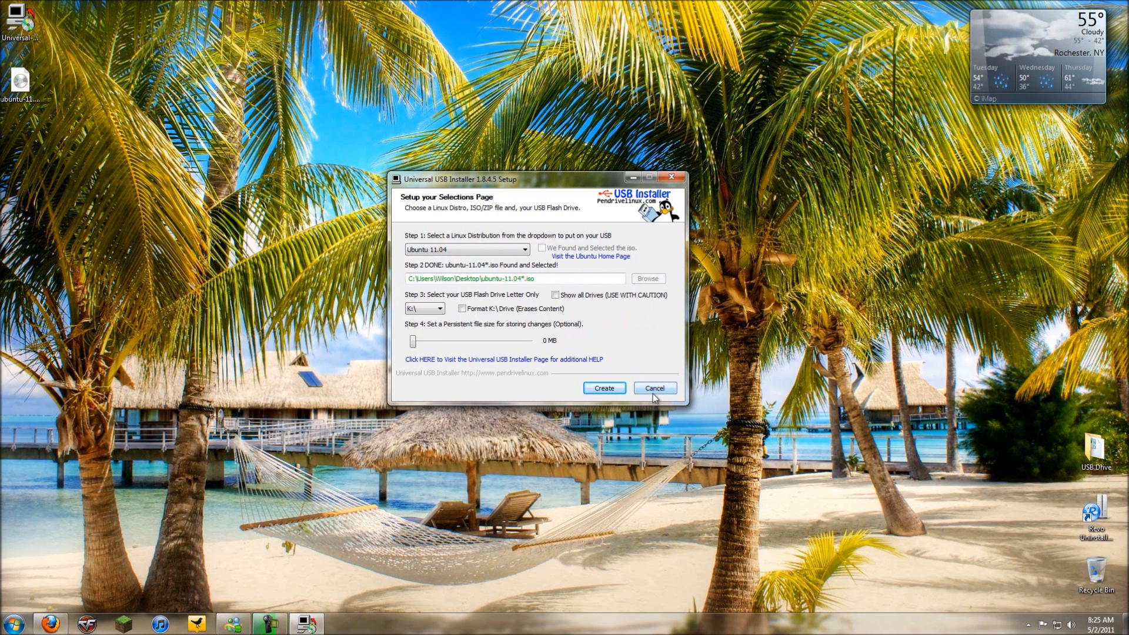
{"action": "left_click", "coordinate": [654, 388]}
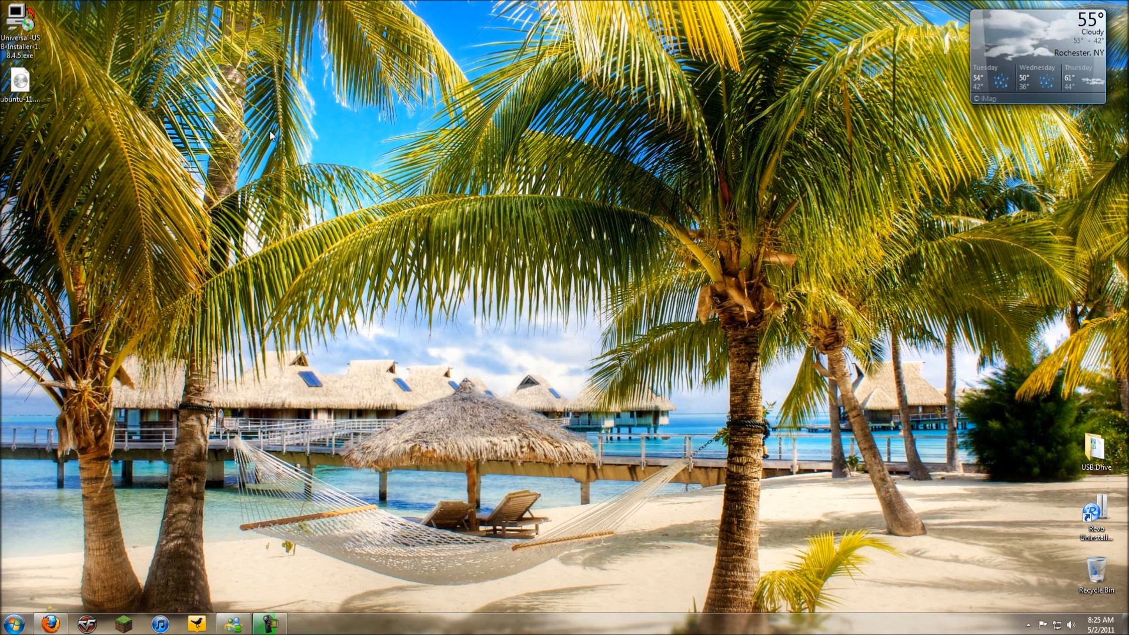
{"action": "mouse_move", "coordinate": [273, 142]}
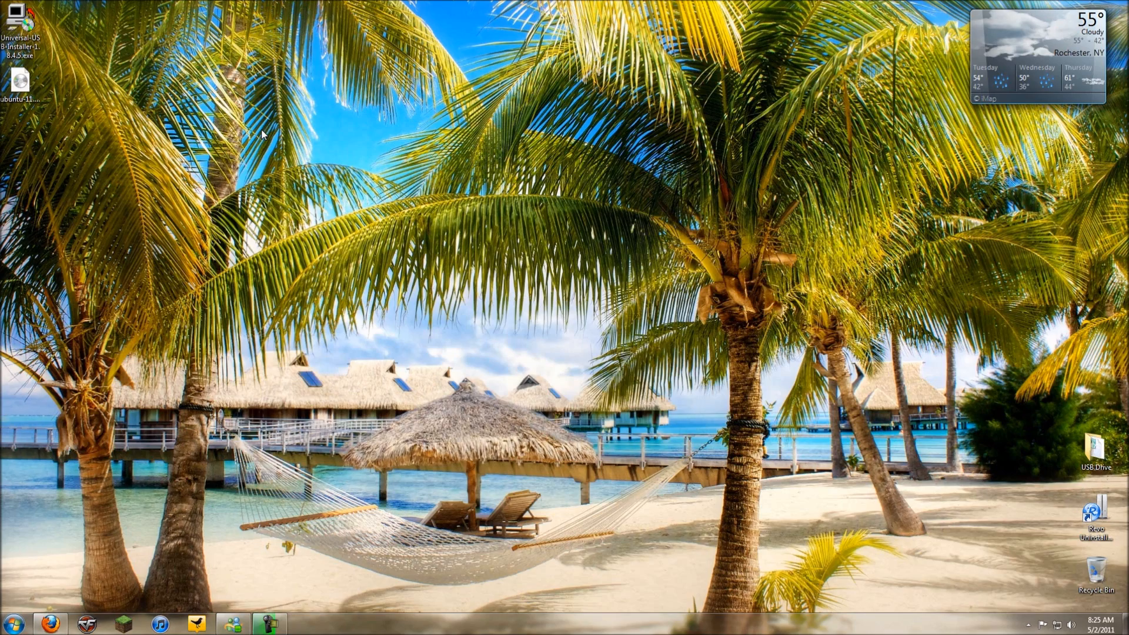